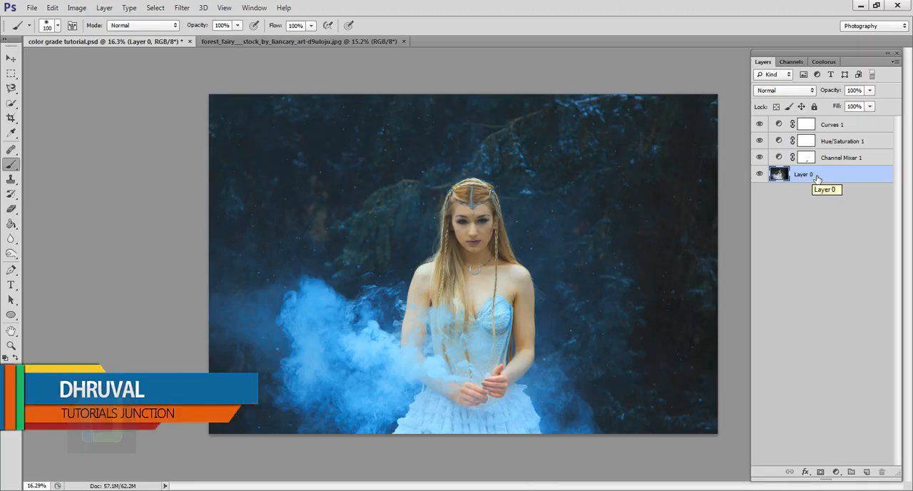
Switch from the finished graded file to the original forest_fairy jpg document.
{"action": "left_click", "coordinate": [759, 124]}
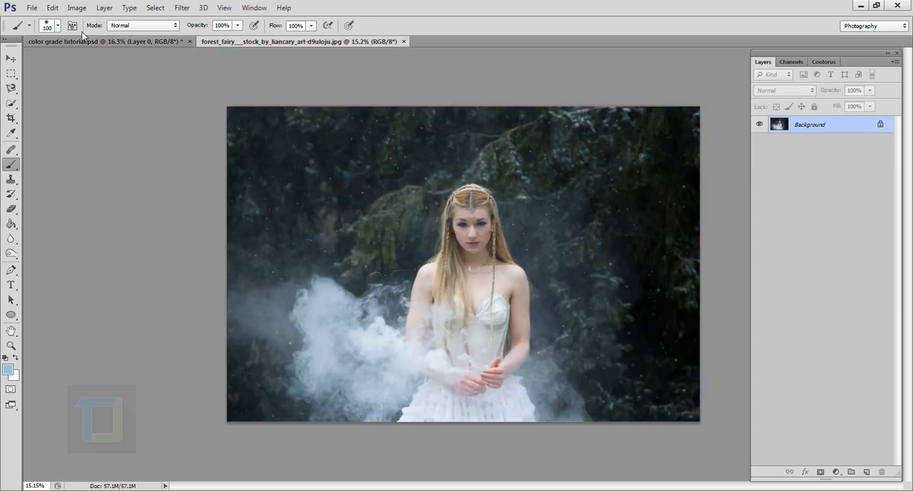
Add a Channel Mixer adjustment layer to the original fairy photo, with Red output.
{"action": "left_click", "coordinate": [32, 8]}
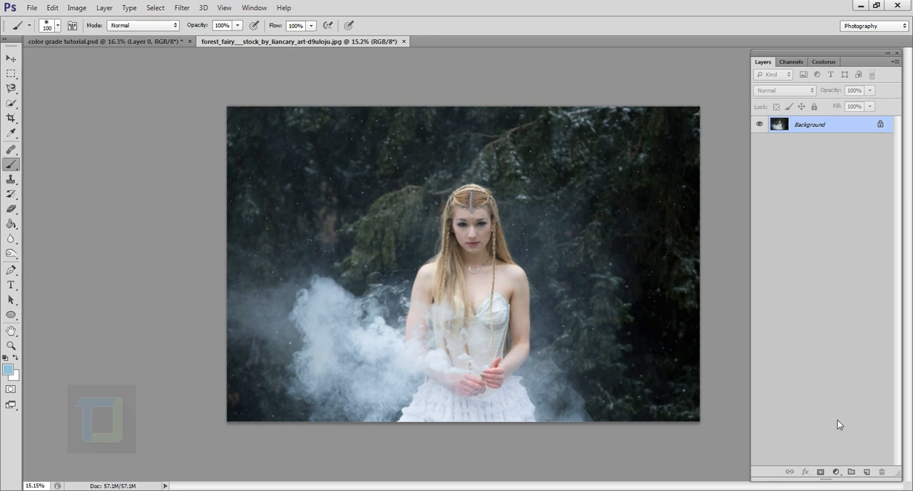
{"action": "left_click", "coordinate": [835, 471]}
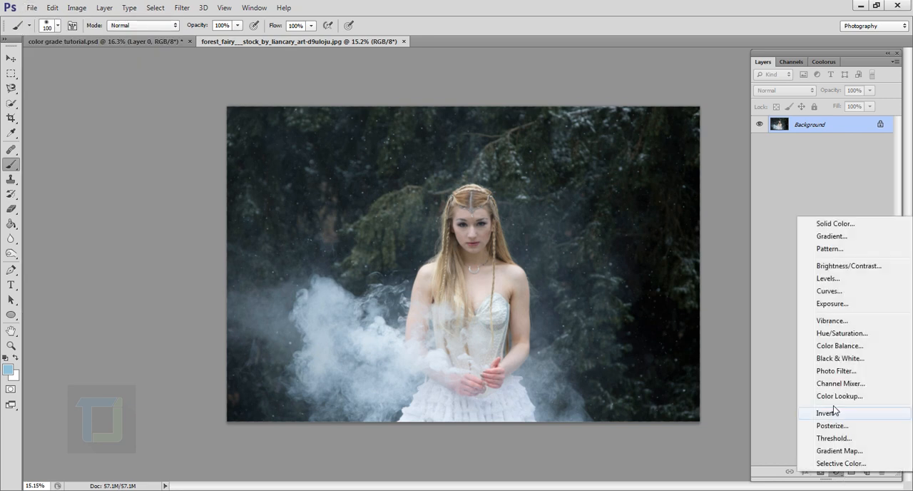
{"action": "left_click", "coordinate": [839, 383]}
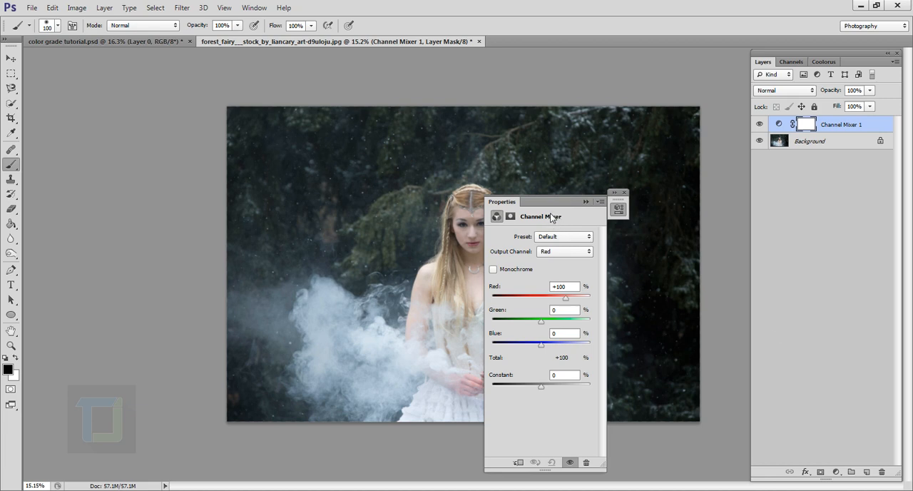
{"action": "left_click", "coordinate": [746, 224]}
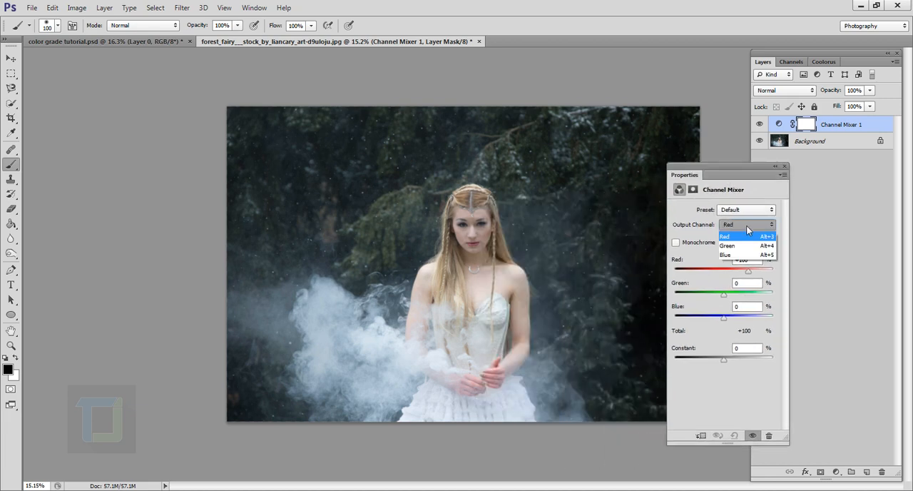
{"action": "left_click", "coordinate": [724, 236]}
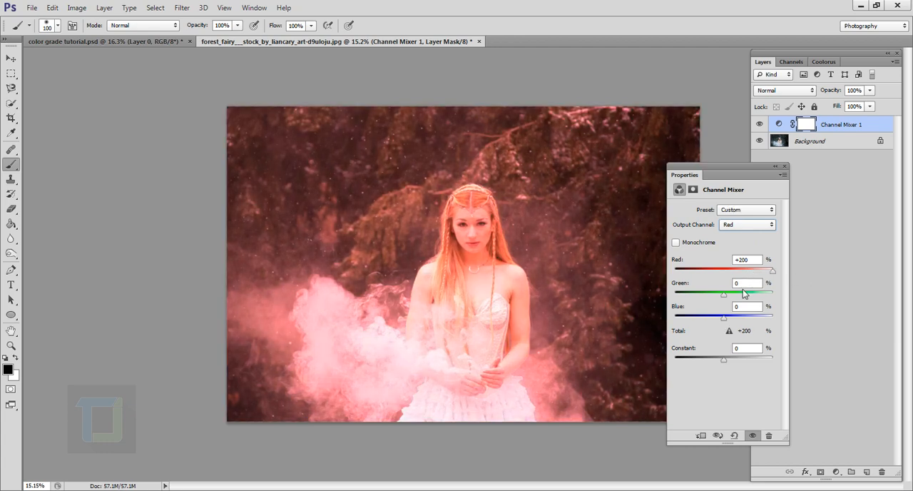
Set the red output mix to Red +200 and Green −133.
{"action": "left_click_drag", "start_coordinate": [723, 294], "coordinate": [701, 294]}
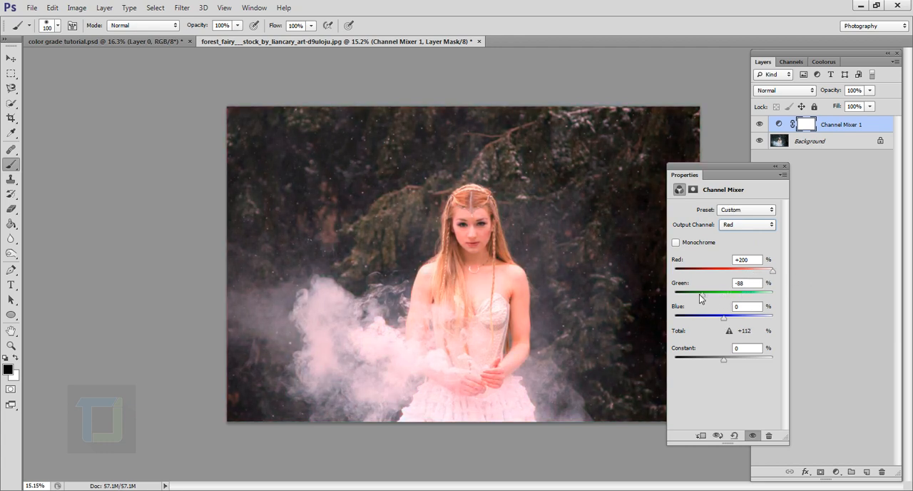
{"action": "left_click_drag", "start_coordinate": [713, 293], "coordinate": [688, 292]}
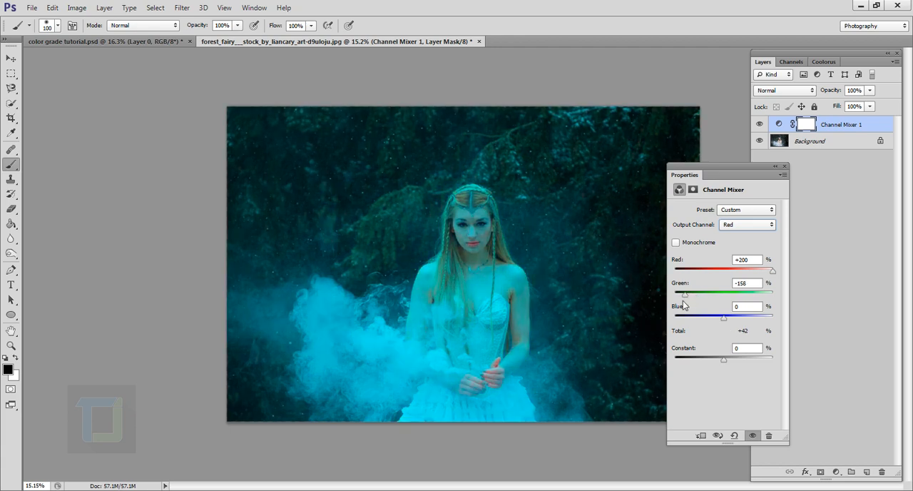
{"action": "left_click_drag", "start_coordinate": [685, 293], "coordinate": [672, 293]}
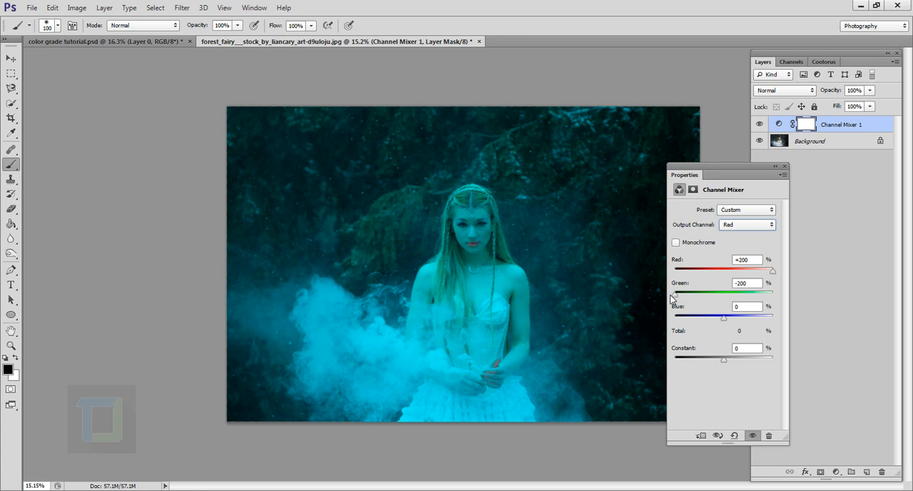
{"action": "left_click_drag", "start_coordinate": [674, 292], "coordinate": [691, 292]}
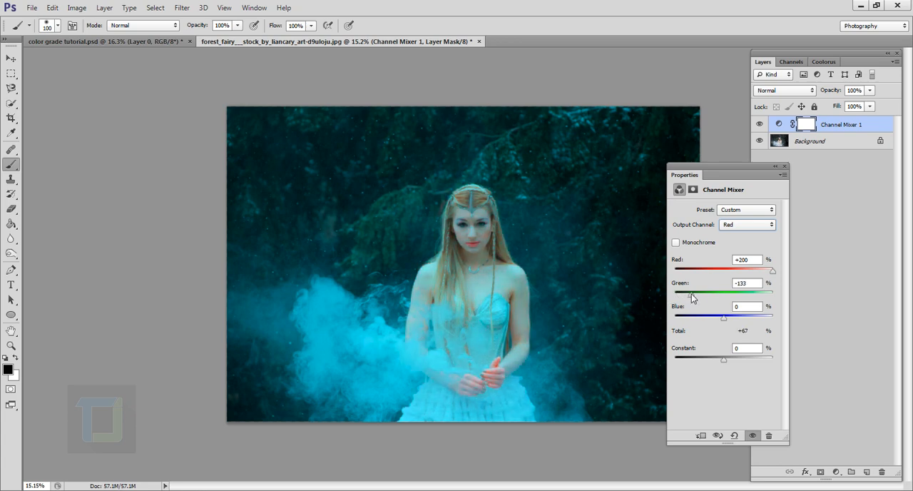
{"action": "mouse_move", "coordinate": [738, 239]}
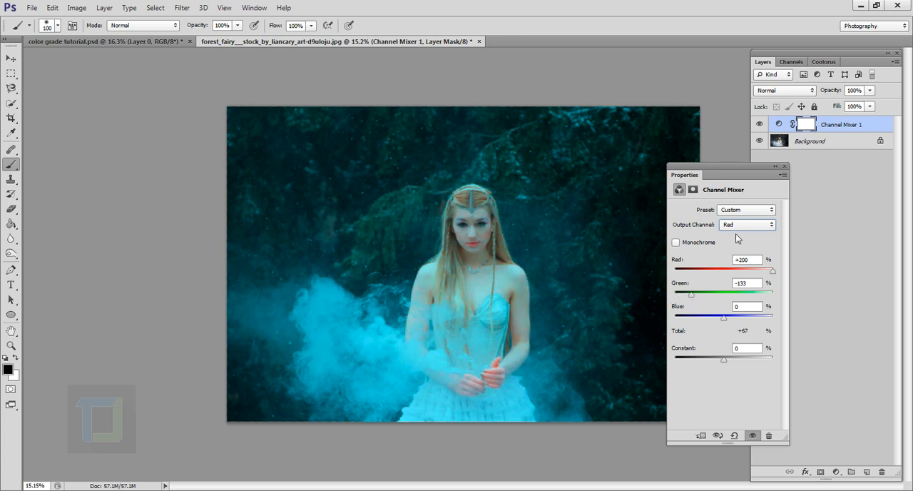
{"action": "left_click", "coordinate": [747, 223]}
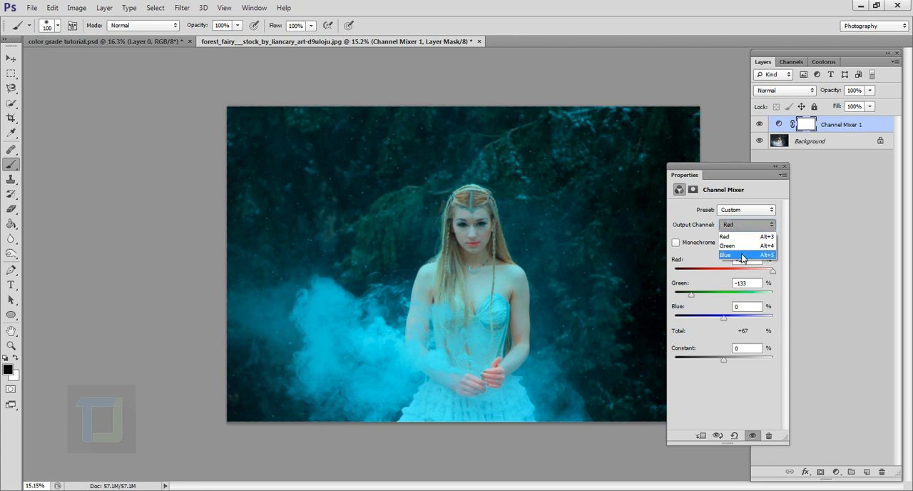
Set the blue output channel to Red −142 and Green +153.
{"action": "left_click", "coordinate": [726, 254]}
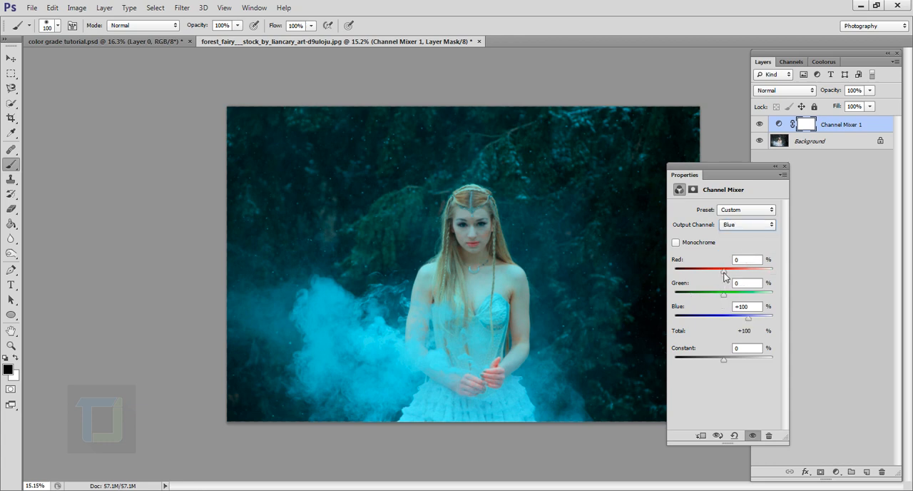
{"action": "left_click_drag", "start_coordinate": [724, 267], "coordinate": [684, 267]}
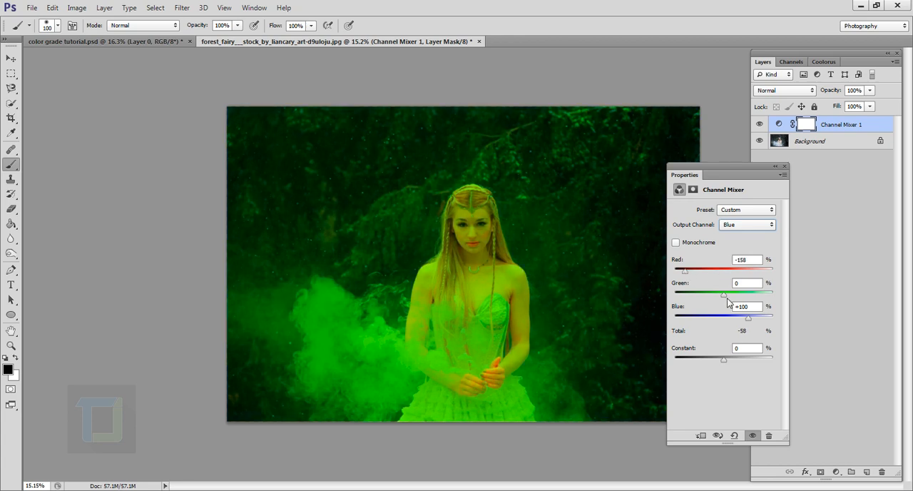
{"action": "left_click_drag", "start_coordinate": [723, 294], "coordinate": [764, 294]}
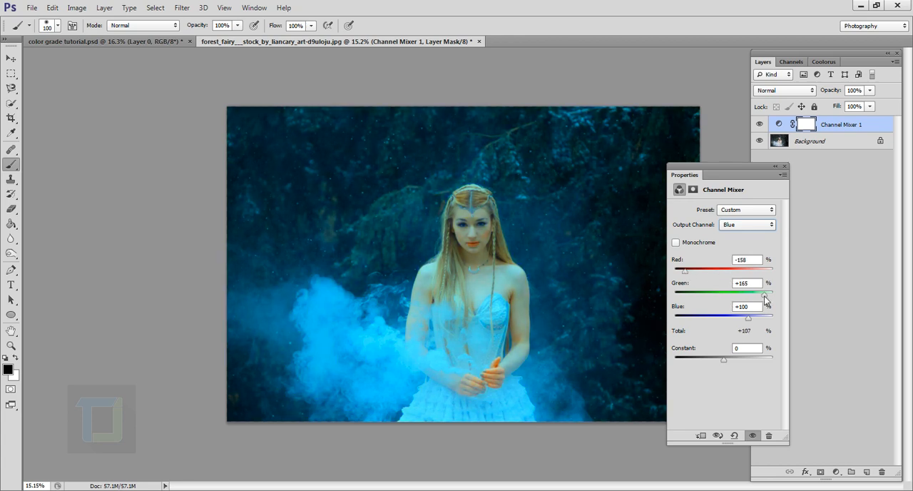
{"action": "left_click_drag", "start_coordinate": [765, 291], "coordinate": [758, 291]}
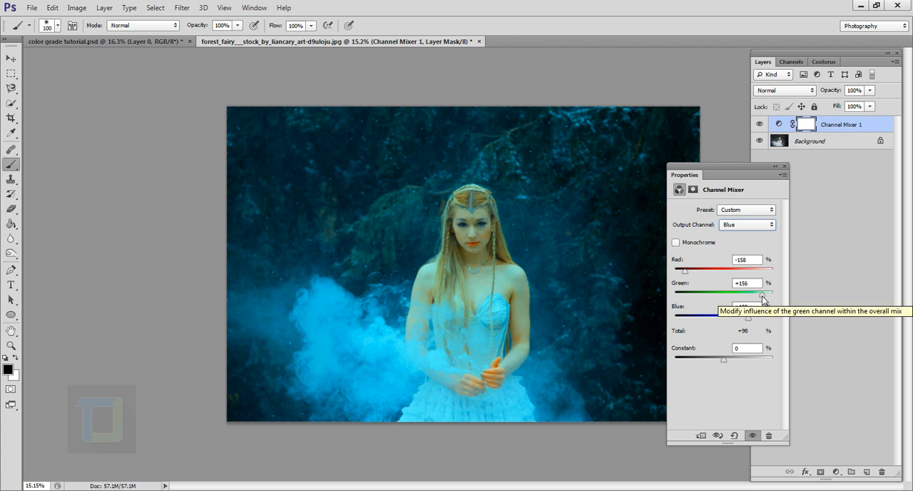
{"action": "mouse_move", "coordinate": [686, 274]}
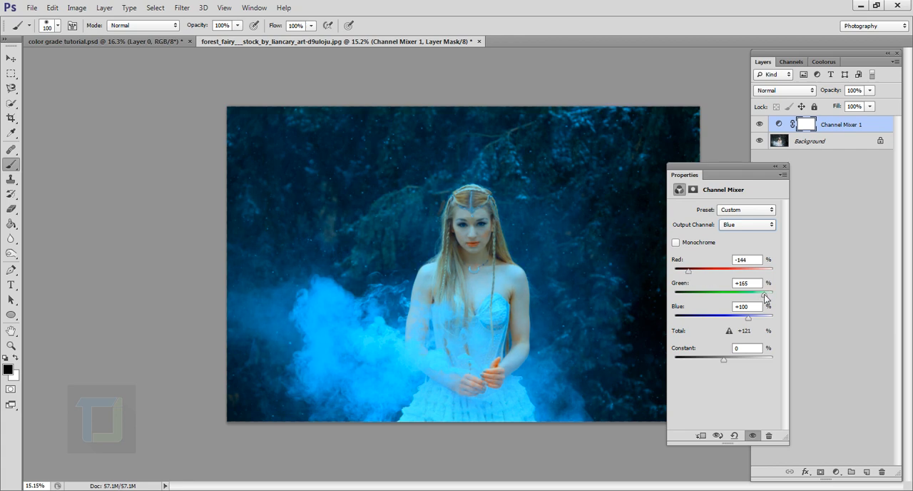
{"action": "left_click_drag", "start_coordinate": [761, 294], "coordinate": [749, 293]}
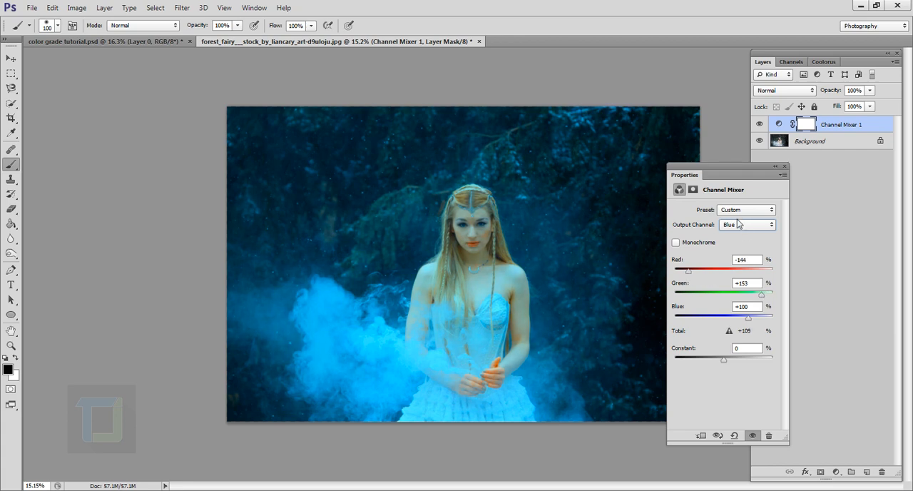
Ease the red output's Green to −112, then return to Blue and adjust it slightly.
{"action": "left_click", "coordinate": [747, 224]}
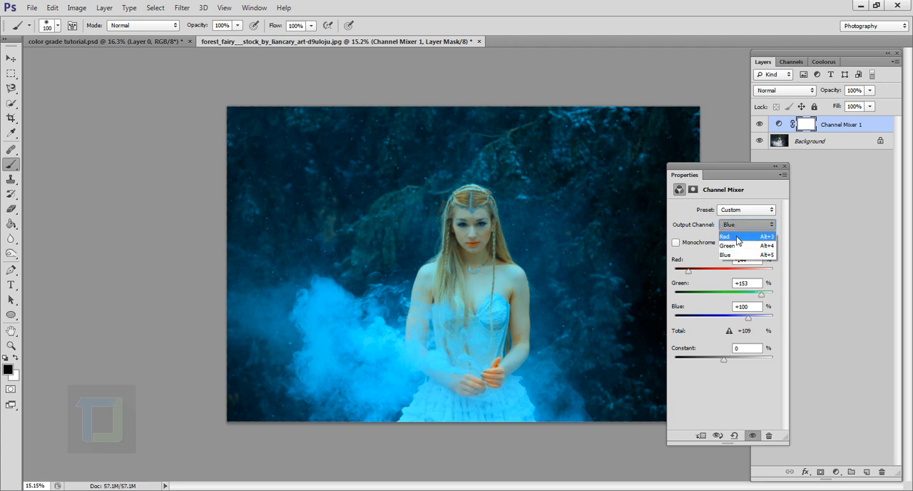
{"action": "left_click", "coordinate": [725, 236]}
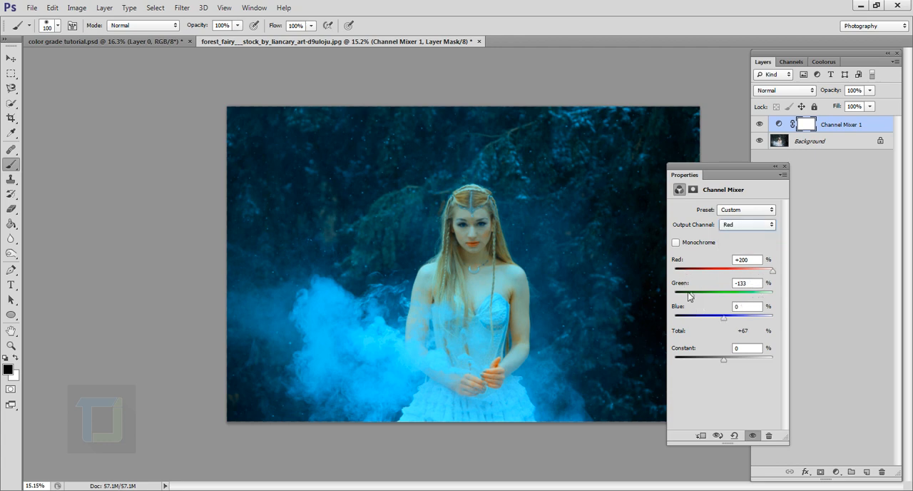
{"action": "left_click_drag", "start_coordinate": [688, 295], "coordinate": [695, 294]}
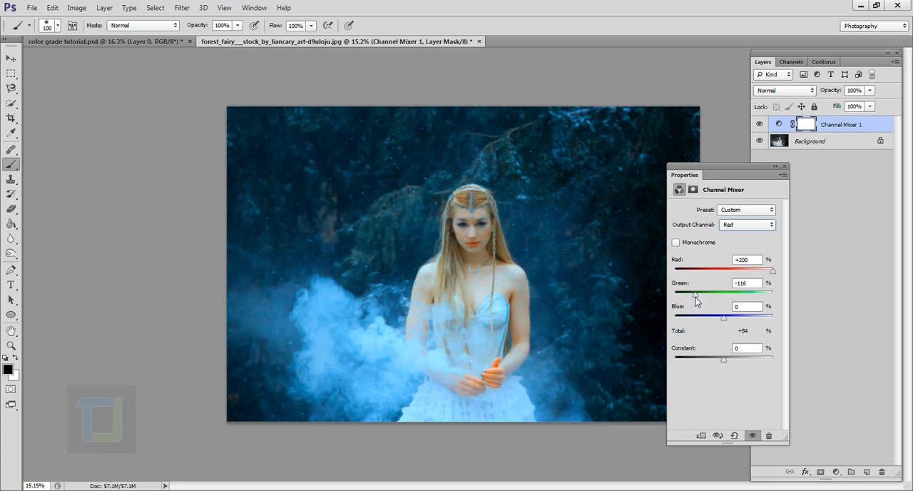
{"action": "left_click_drag", "start_coordinate": [695, 293], "coordinate": [699, 293]}
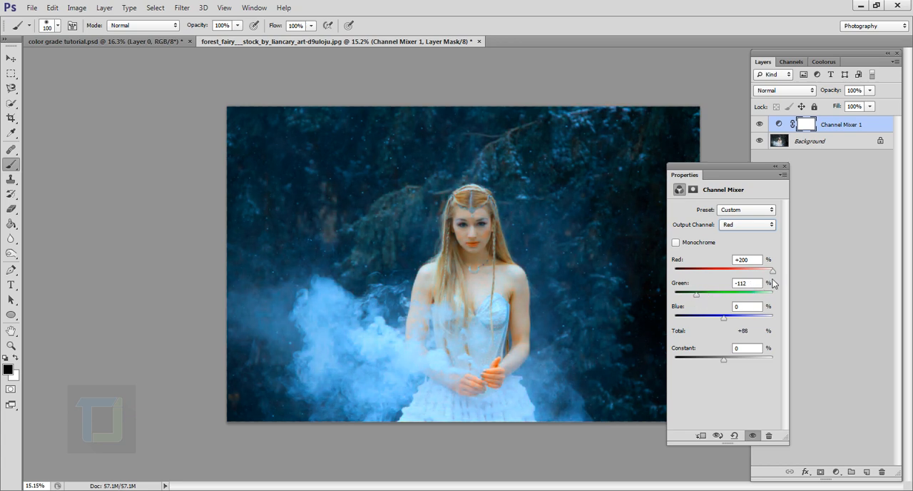
{"action": "left_click", "coordinate": [746, 224]}
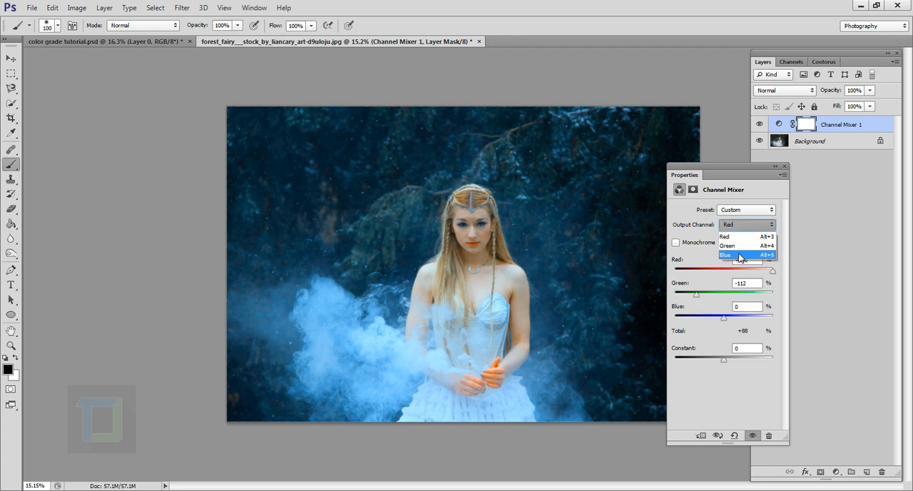
{"action": "left_click", "coordinate": [725, 254]}
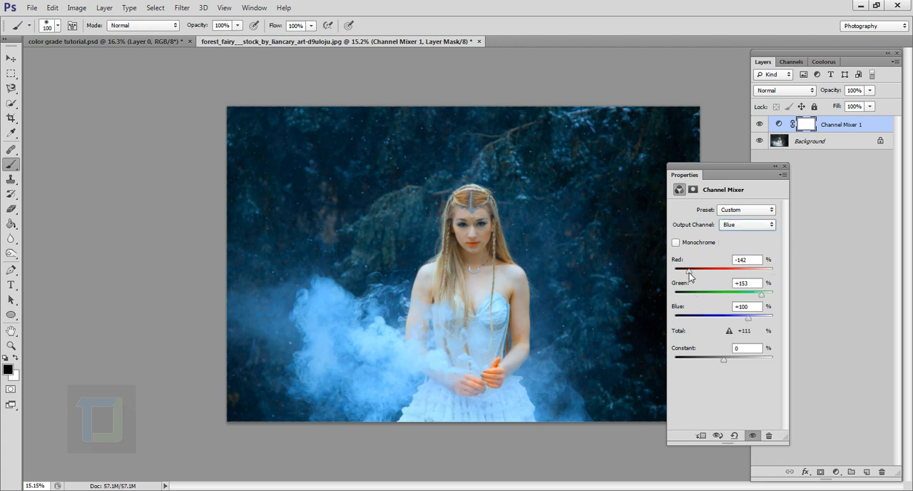
{"action": "left_click_drag", "start_coordinate": [748, 294], "coordinate": [764, 294]}
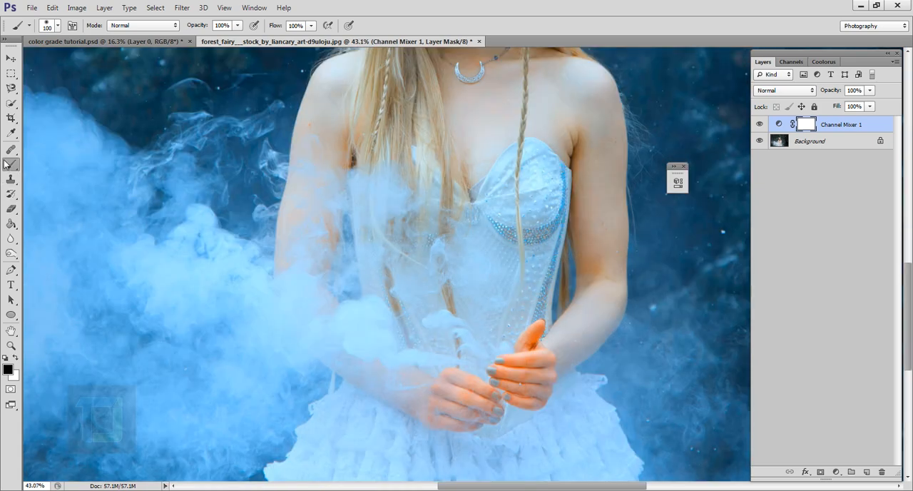
{"action": "mouse_move", "coordinate": [8, 415]}
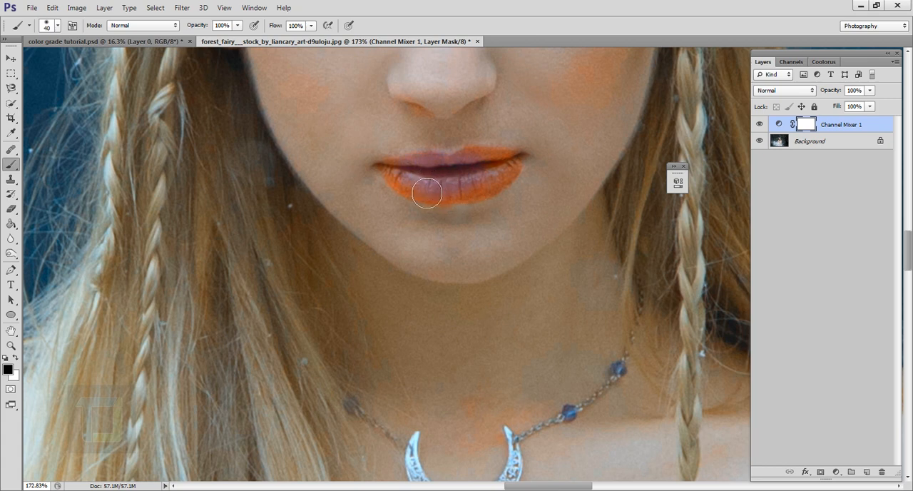
Paint the Channel Mixer mask with a 39% black brush over the lips and hands.
{"action": "left_click_drag", "start_coordinate": [427, 192], "coordinate": [504, 180]}
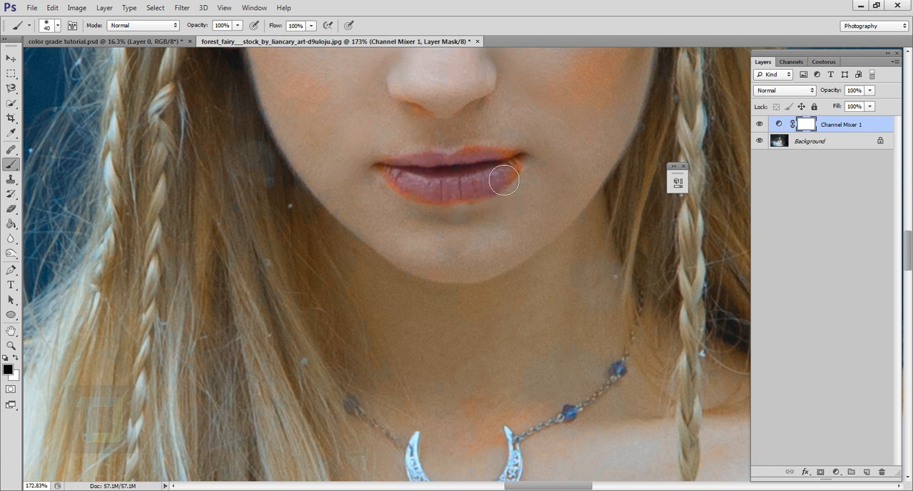
{"action": "left_click_drag", "start_coordinate": [504, 179], "coordinate": [431, 189]}
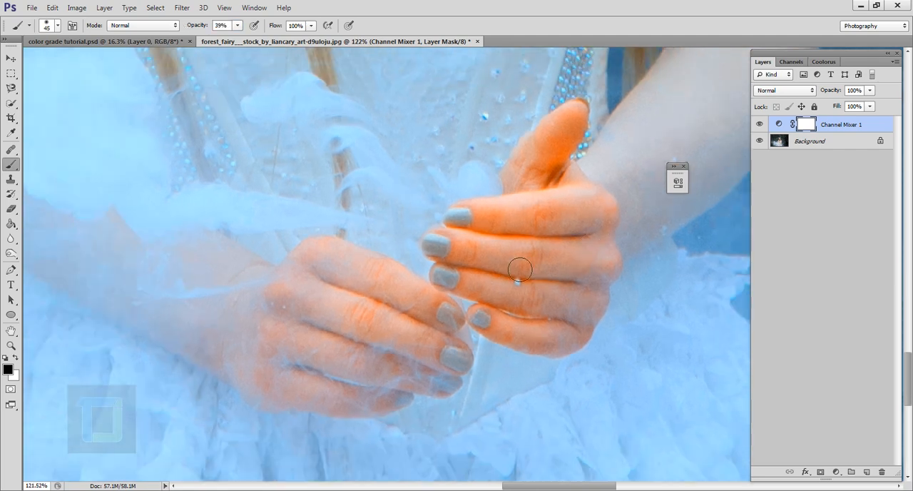
{"action": "left_click_drag", "start_coordinate": [520, 270], "coordinate": [559, 355]}
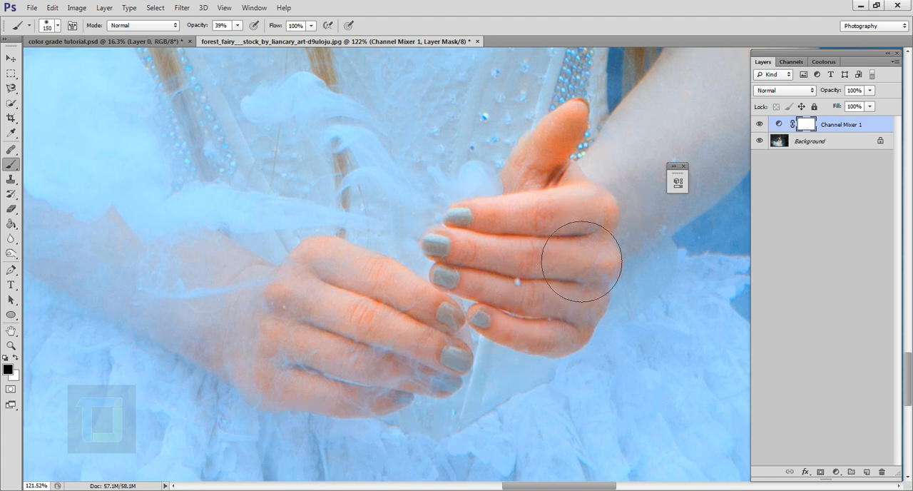
{"action": "left_click_drag", "start_coordinate": [581, 260], "coordinate": [615, 357]}
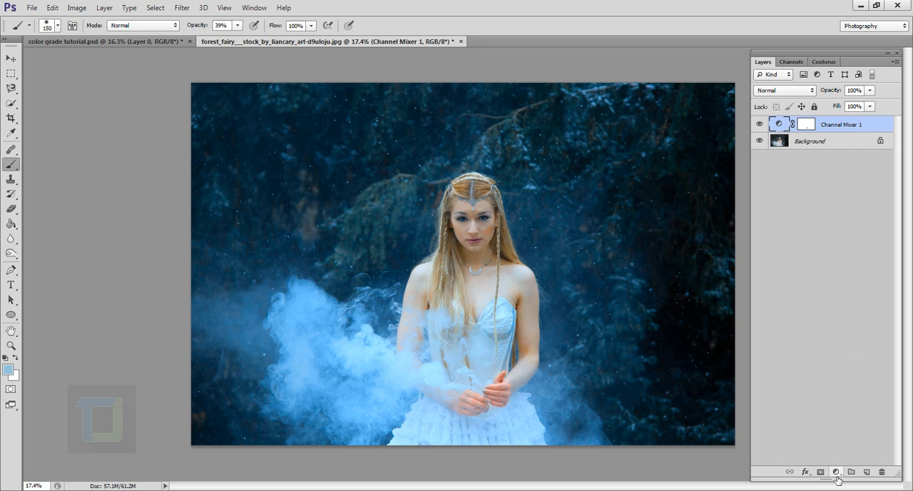
Add a Hue/Saturation layer targeting Cyans with Lightness −19 and Saturation +34.
{"action": "left_click", "coordinate": [835, 471]}
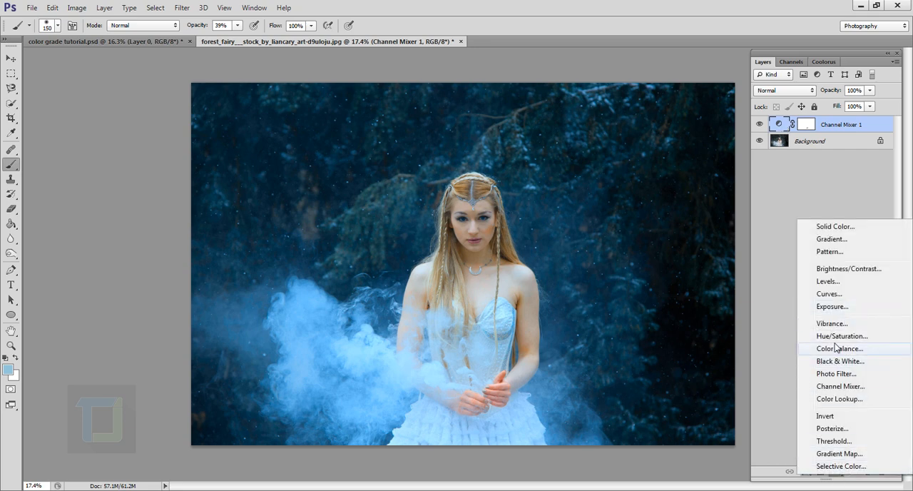
{"action": "left_click", "coordinate": [842, 335]}
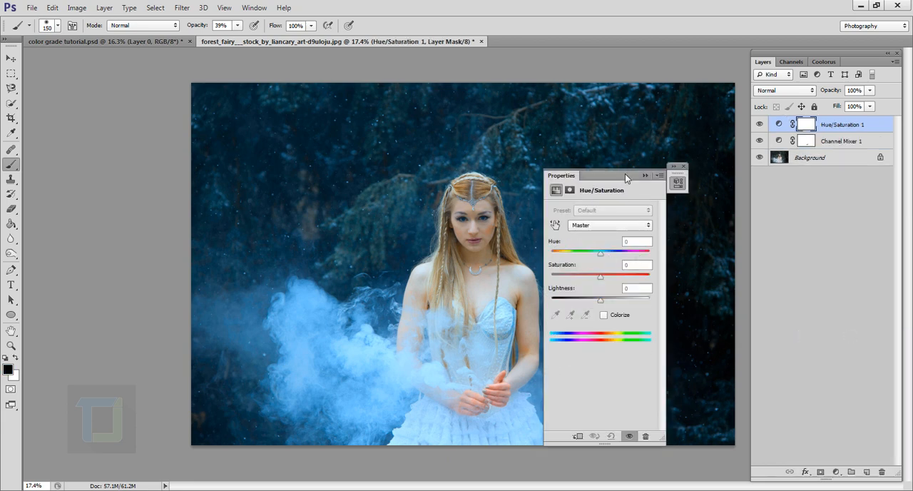
{"action": "left_click", "coordinate": [608, 224]}
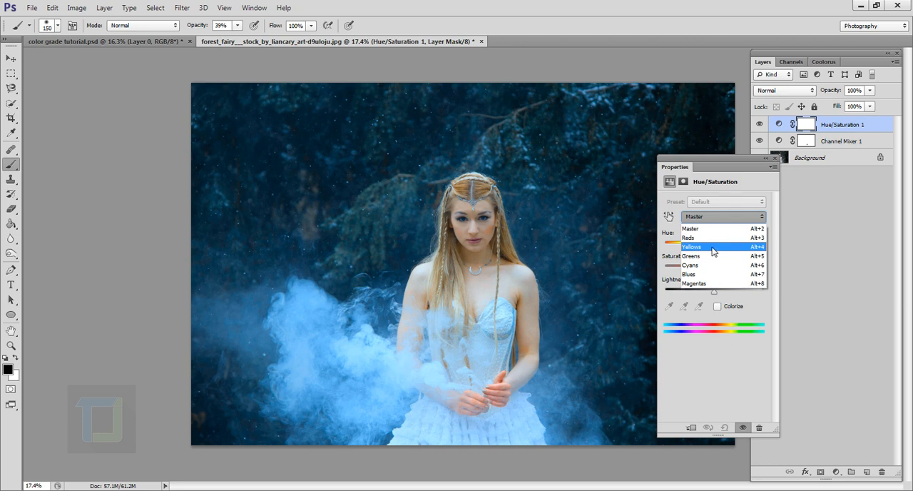
{"action": "left_click", "coordinate": [690, 265]}
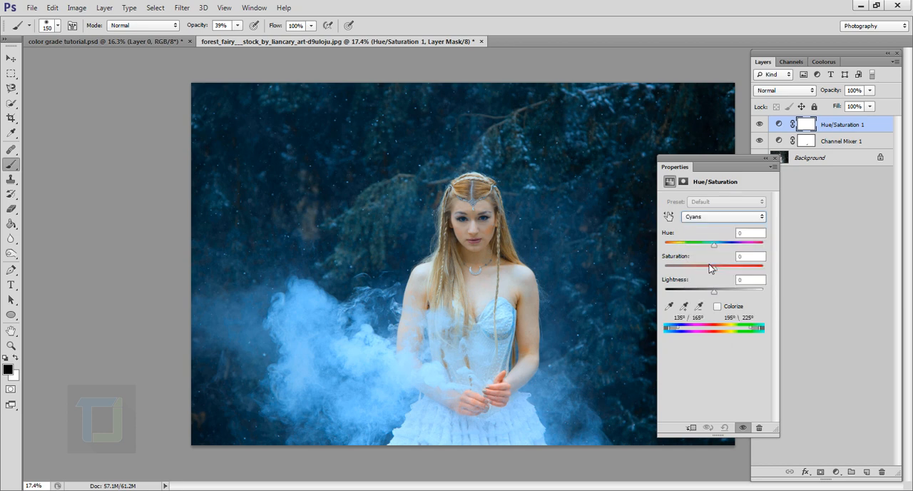
{"action": "left_click_drag", "start_coordinate": [714, 288], "coordinate": [702, 287]}
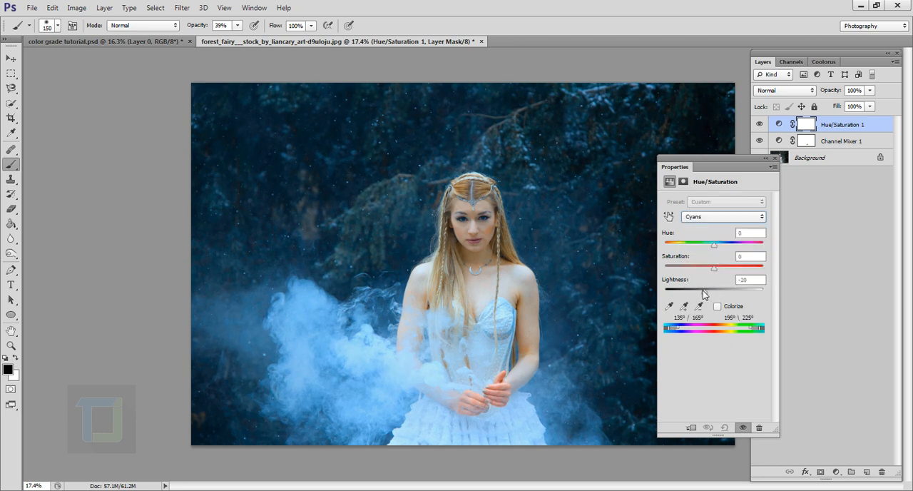
{"action": "left_click_drag", "start_coordinate": [713, 287], "coordinate": [715, 288]}
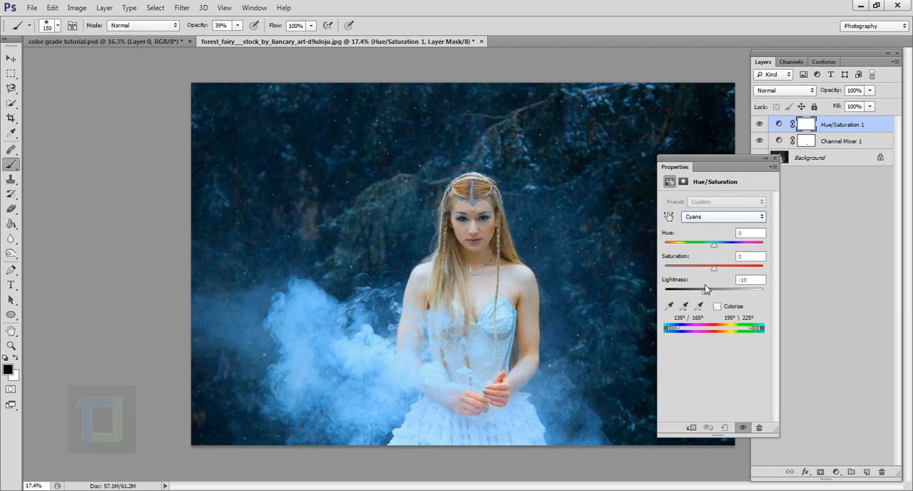
{"action": "left_click_drag", "start_coordinate": [713, 265], "coordinate": [741, 265]}
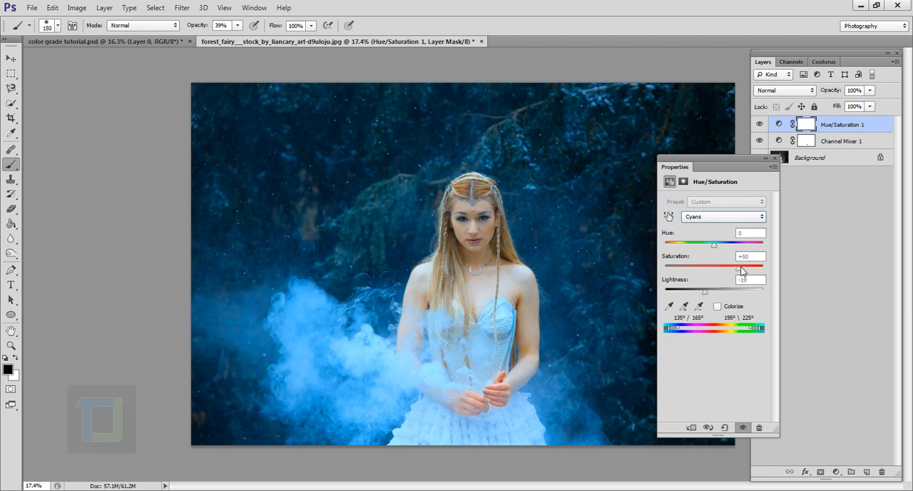
{"action": "left_click_drag", "start_coordinate": [749, 265], "coordinate": [732, 265]}
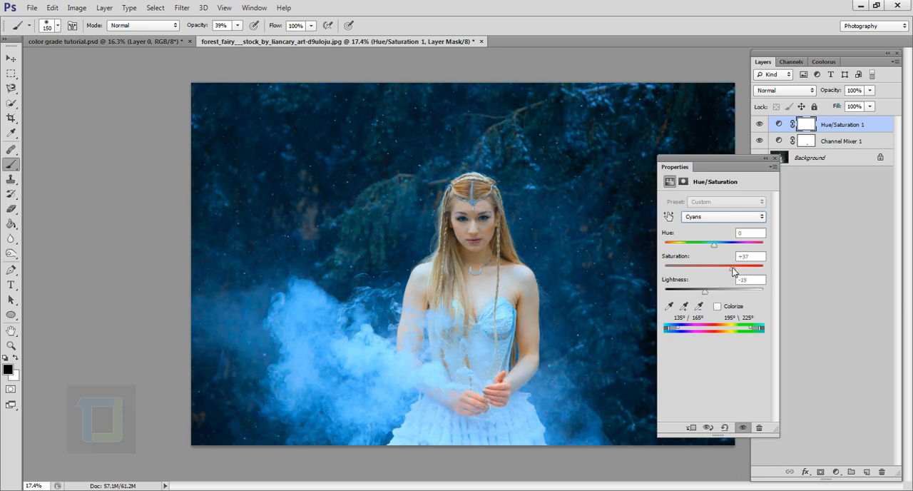
{"action": "left_click_drag", "start_coordinate": [714, 266], "coordinate": [712, 266]}
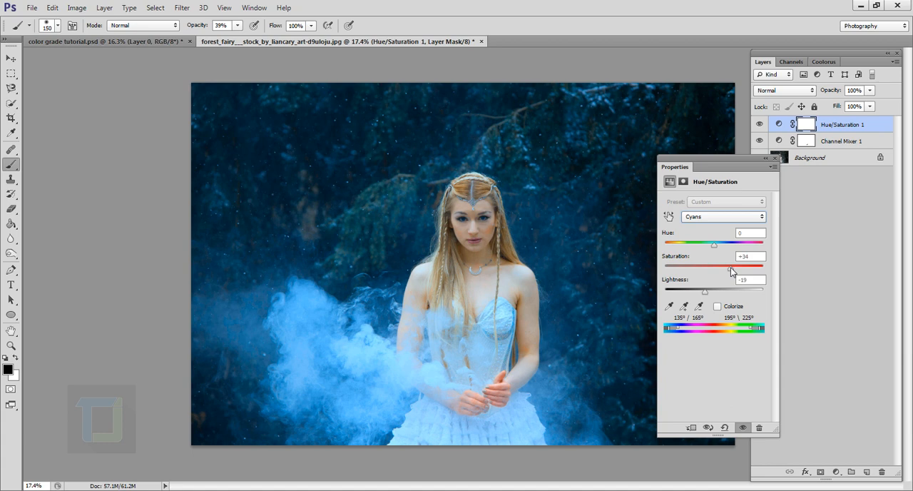
Set the Hue/Saturation Yellows to Saturation +19 and Lightness +42.
{"action": "left_click", "coordinate": [723, 216]}
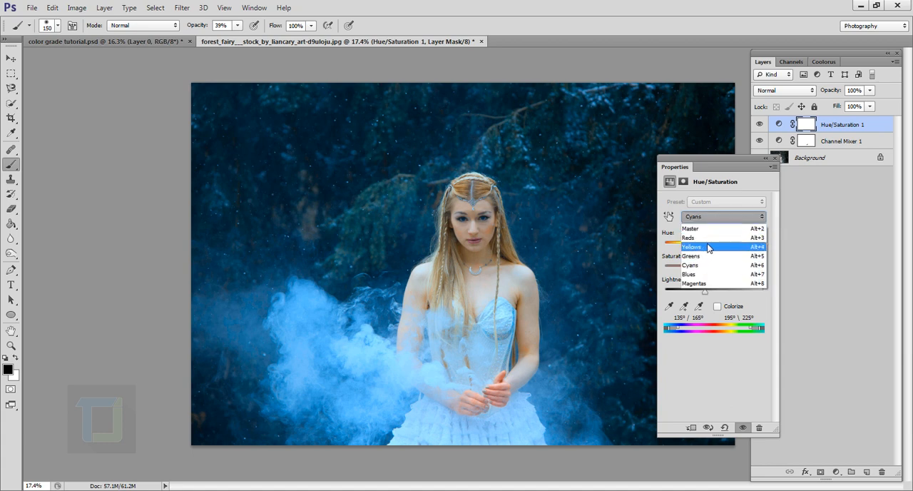
{"action": "left_click", "coordinate": [690, 246]}
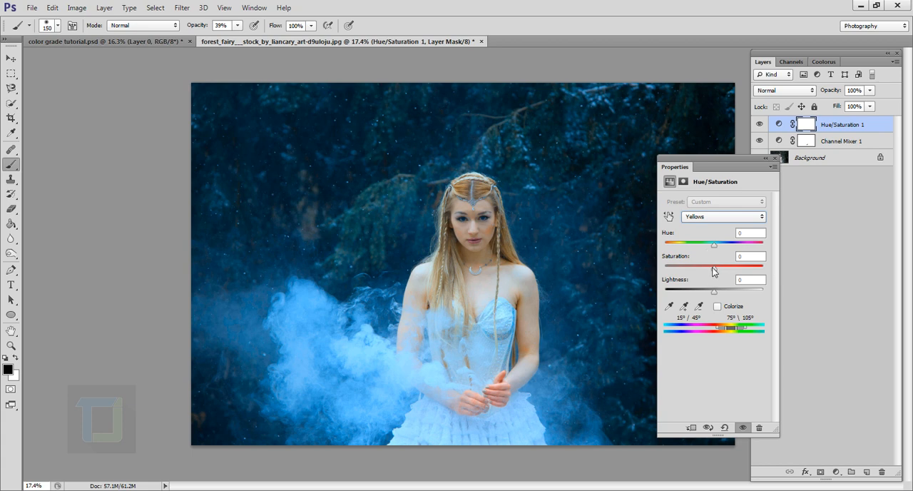
{"action": "left_click_drag", "start_coordinate": [713, 266], "coordinate": [729, 265]}
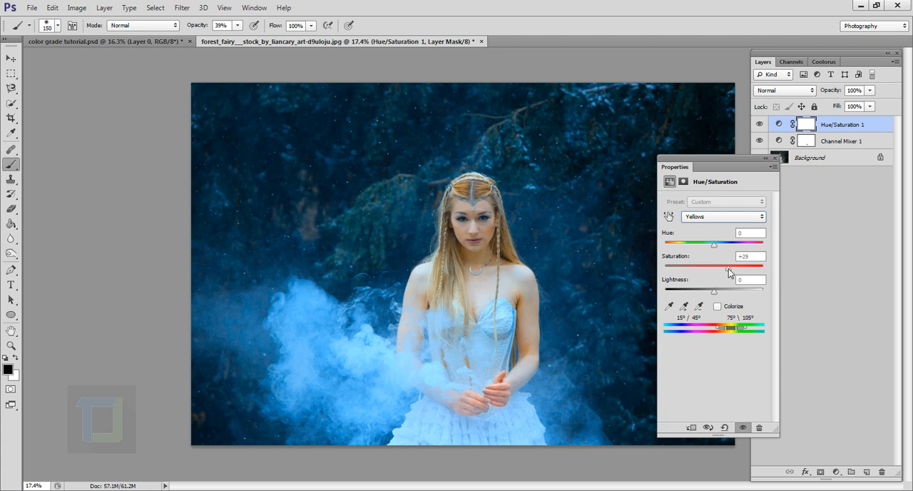
{"action": "left_click_drag", "start_coordinate": [728, 266], "coordinate": [724, 265]}
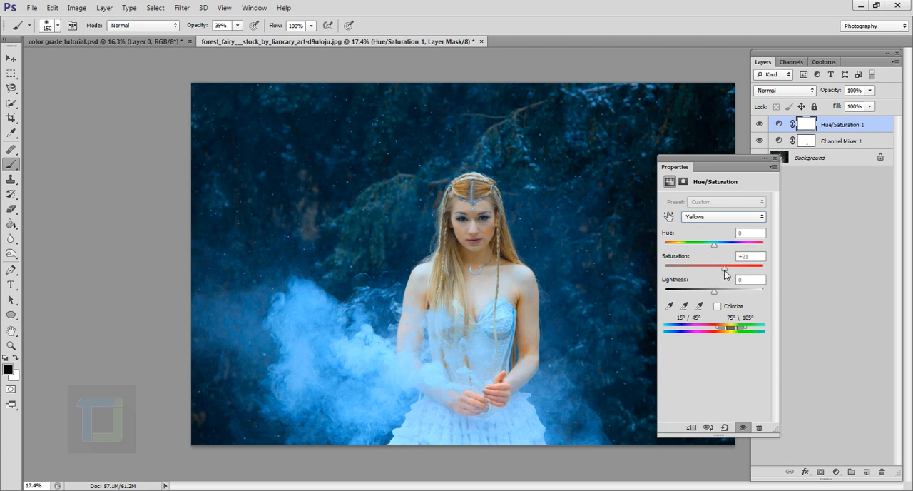
{"action": "left_click_drag", "start_coordinate": [726, 265], "coordinate": [722, 265]}
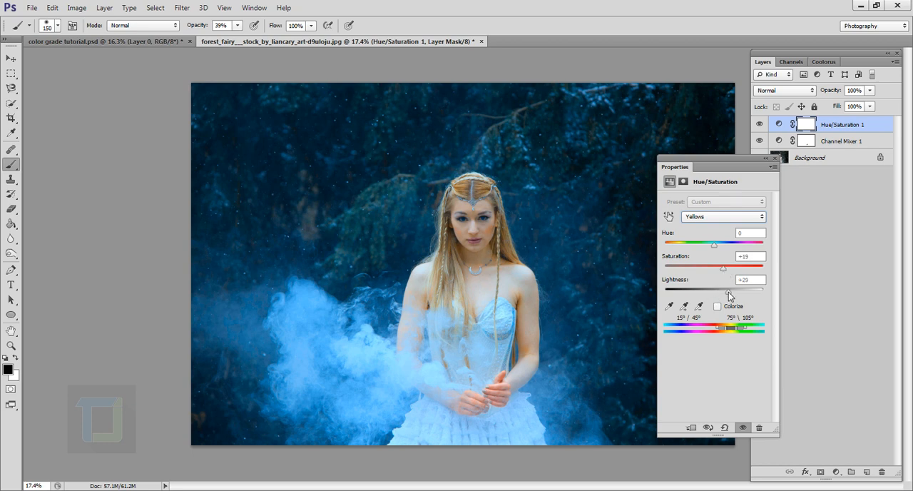
{"action": "left_click_drag", "start_coordinate": [723, 288], "coordinate": [741, 288]}
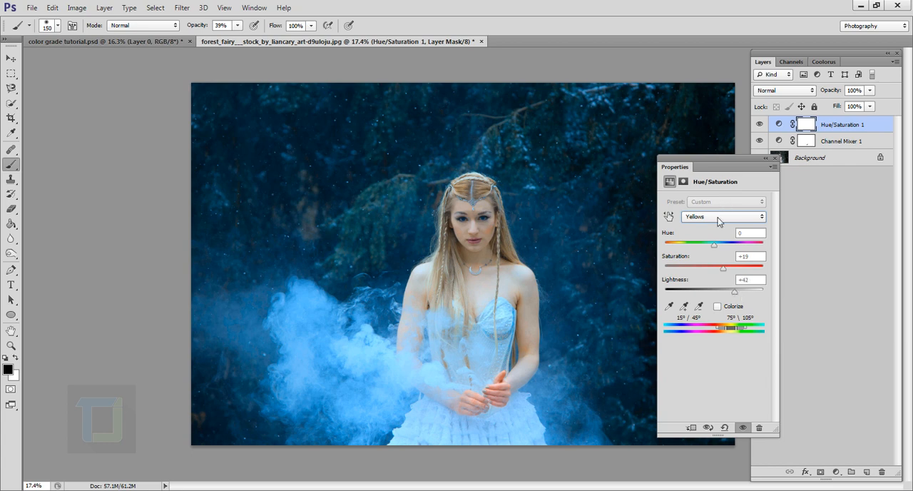
Boost Reds to Saturation +29 and Lightness +28, then collapse Properties and compare.
{"action": "left_click", "coordinate": [722, 216]}
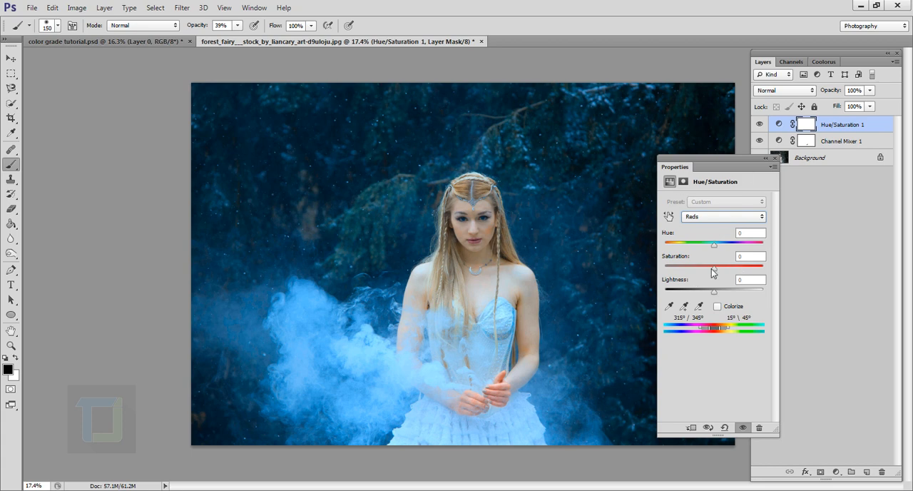
{"action": "left_click_drag", "start_coordinate": [713, 266], "coordinate": [727, 266]}
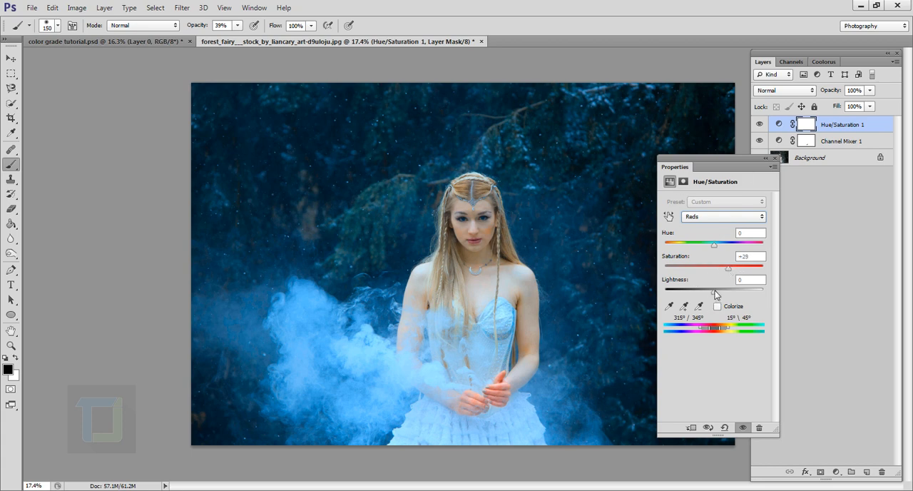
{"action": "left_click_drag", "start_coordinate": [713, 288], "coordinate": [728, 288]}
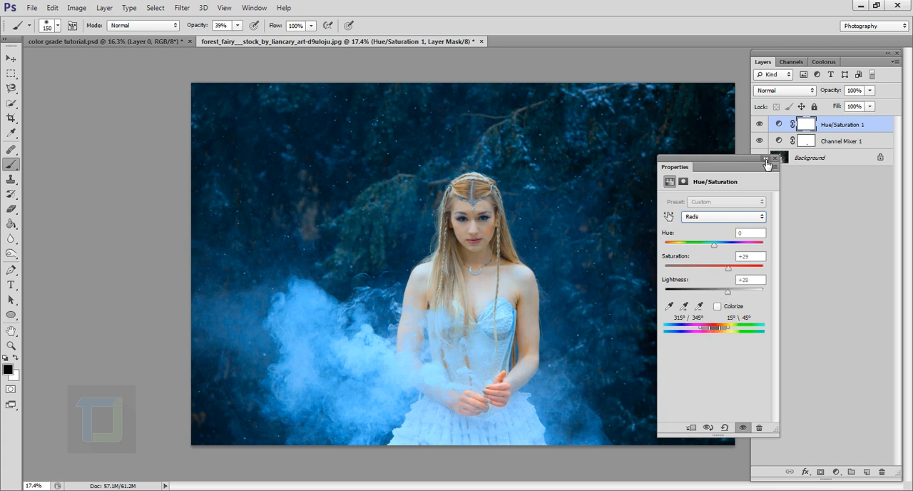
{"action": "left_click", "coordinate": [759, 123]}
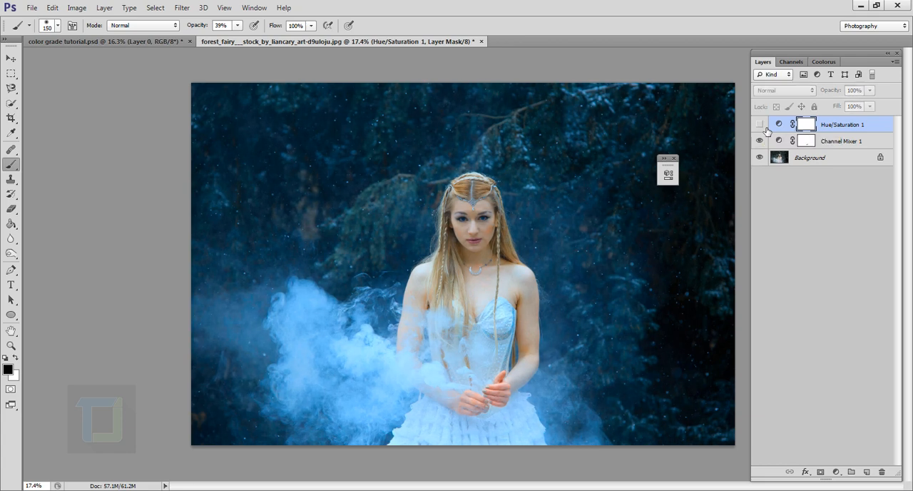
{"action": "left_click", "coordinate": [759, 123]}
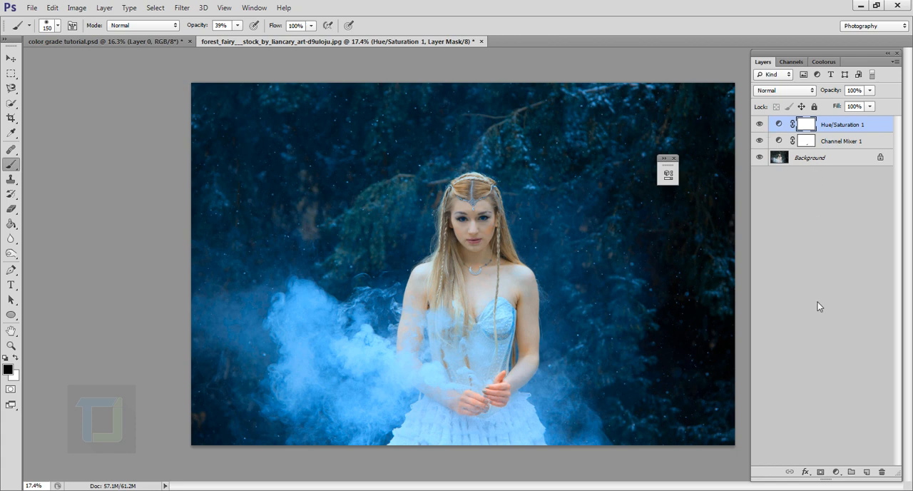
Add a Curves layer and raise the black point for faded, matte shadows.
{"action": "left_click", "coordinate": [834, 471]}
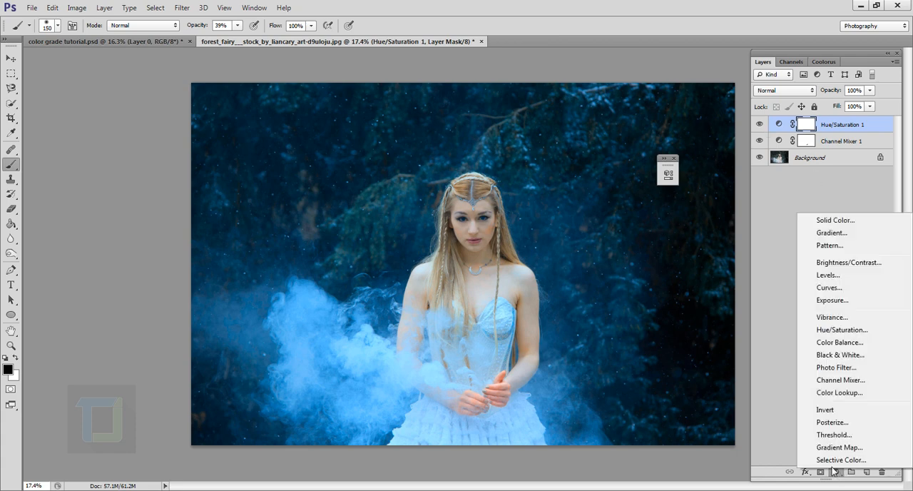
{"action": "left_click", "coordinate": [829, 287]}
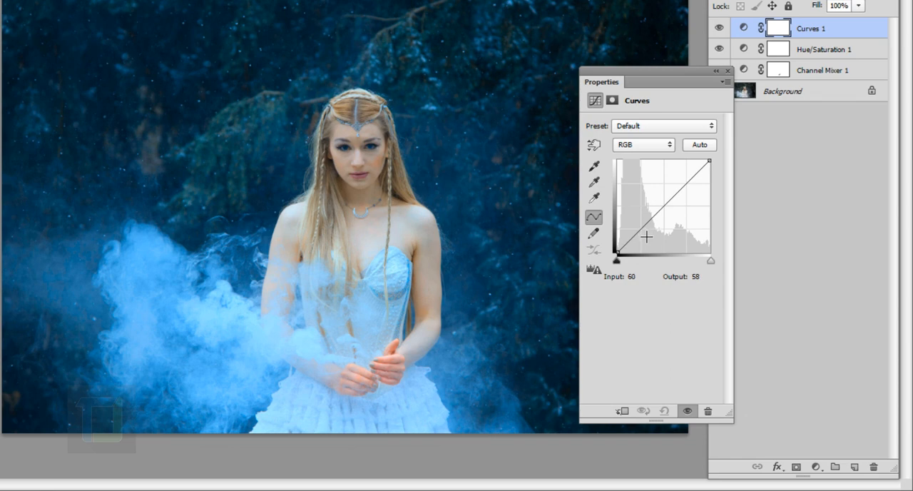
{"action": "left_click_drag", "start_coordinate": [614, 260], "coordinate": [623, 258]}
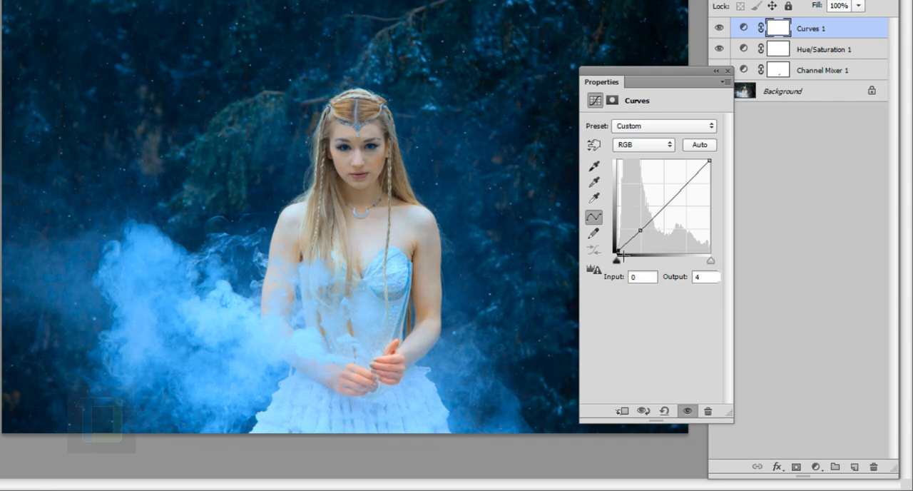
{"action": "left_click_drag", "start_coordinate": [615, 259], "coordinate": [616, 253]}
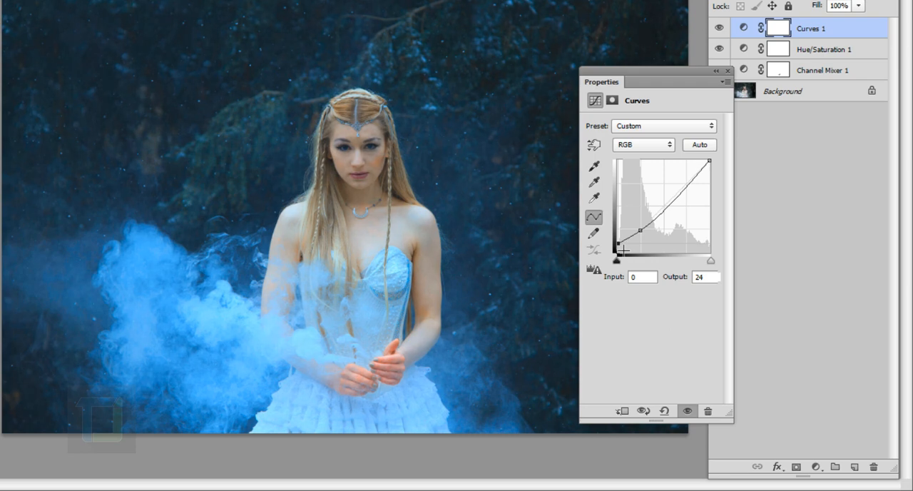
{"action": "left_click_drag", "start_coordinate": [617, 253], "coordinate": [687, 194]}
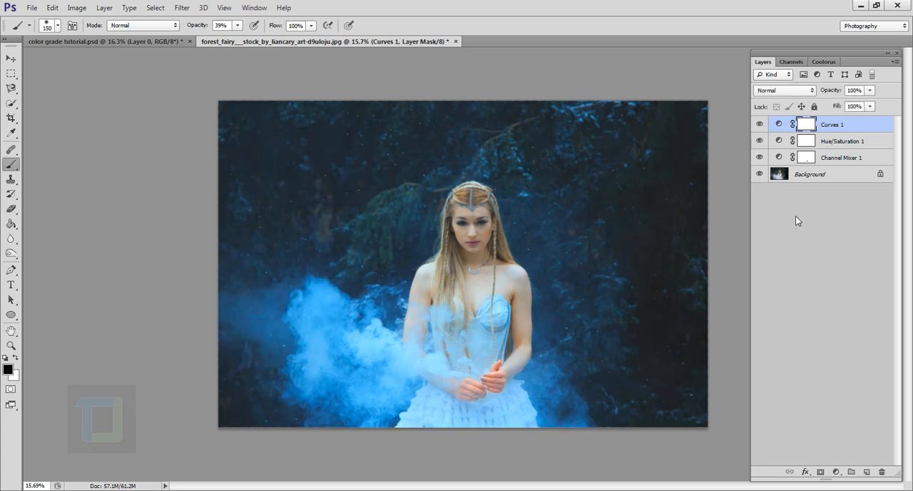
{"action": "mouse_move", "coordinate": [805, 242]}
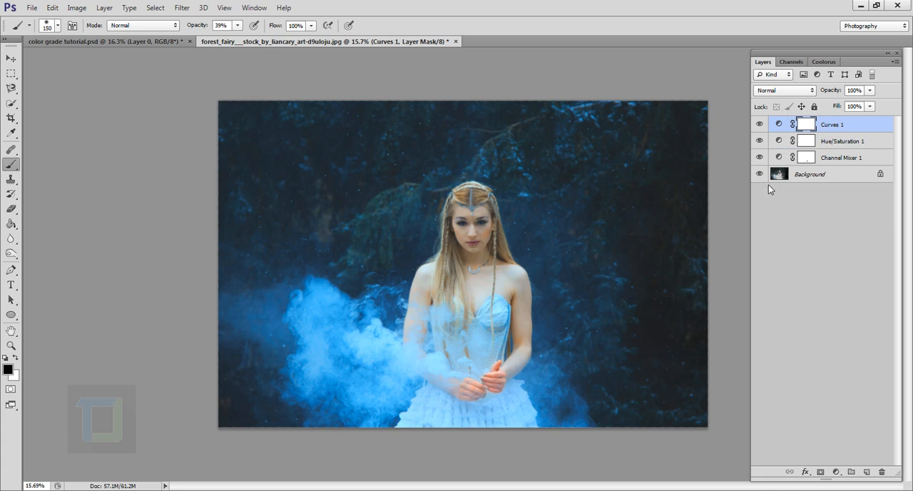
Select the Channel Mixer 1 layer in the Layers panel.
{"action": "left_click", "coordinate": [840, 157]}
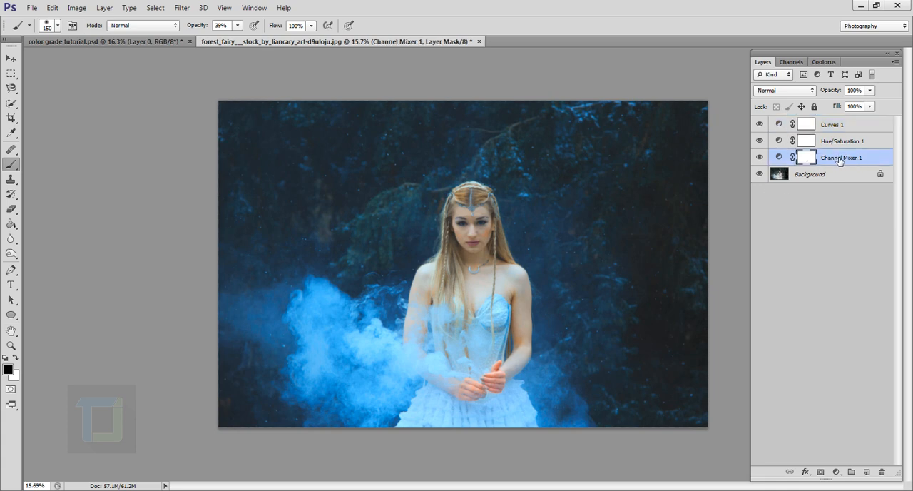